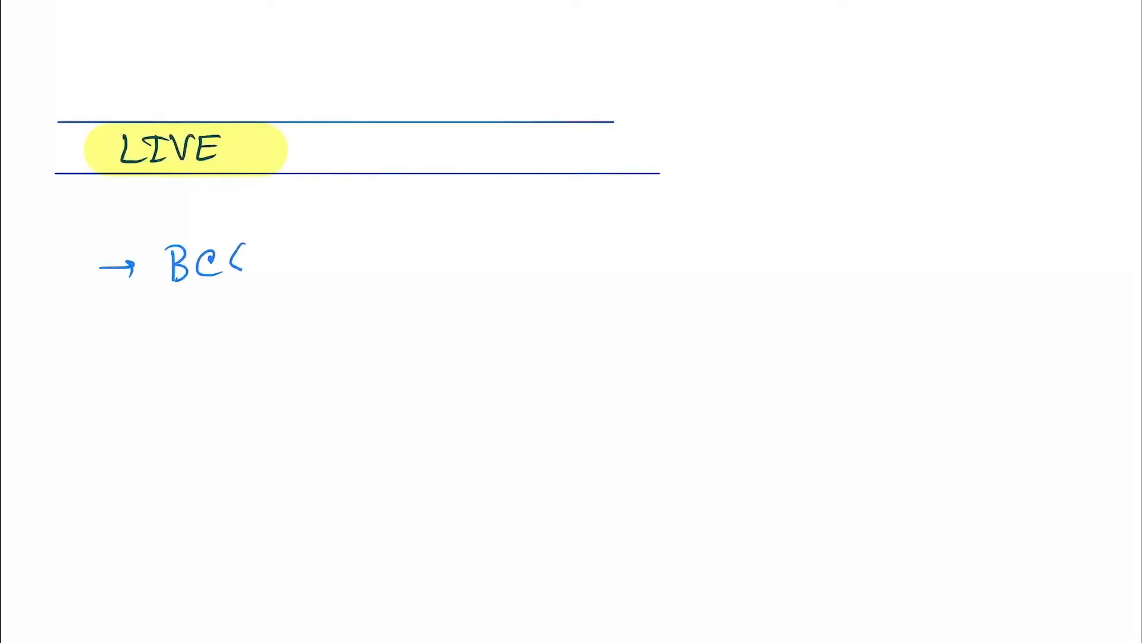
text(OP)
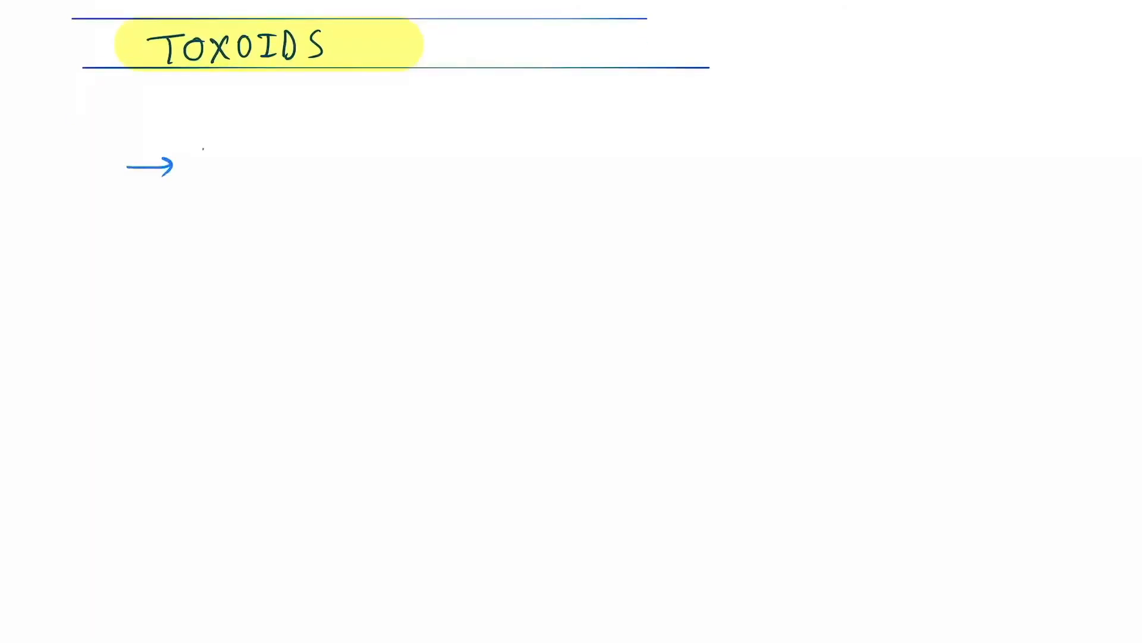
text(DI)
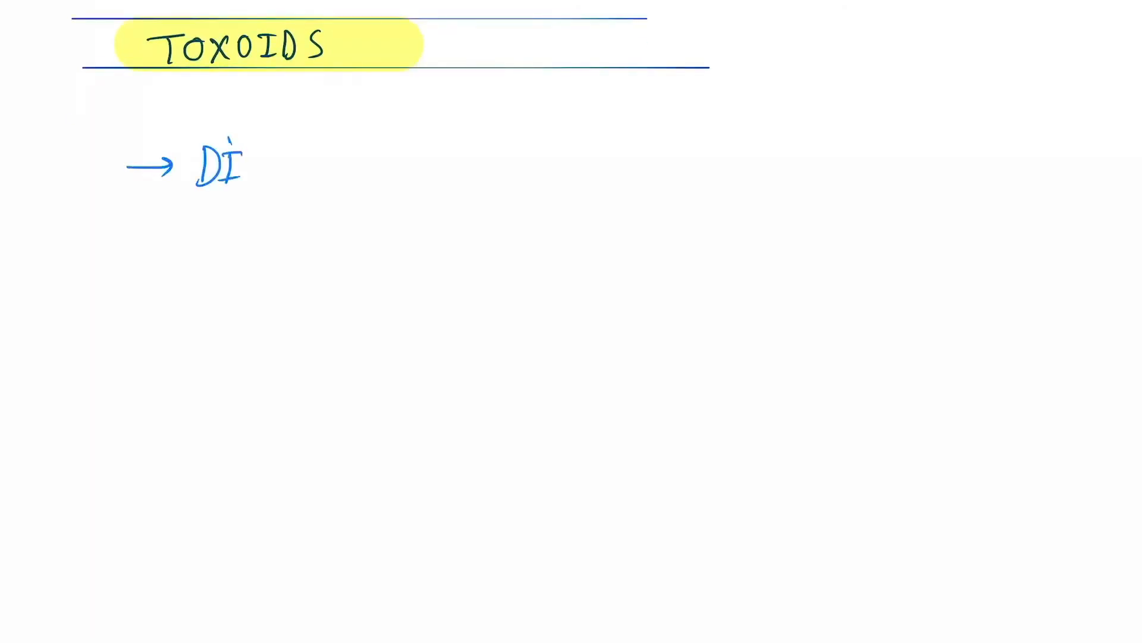
text(PTHL)
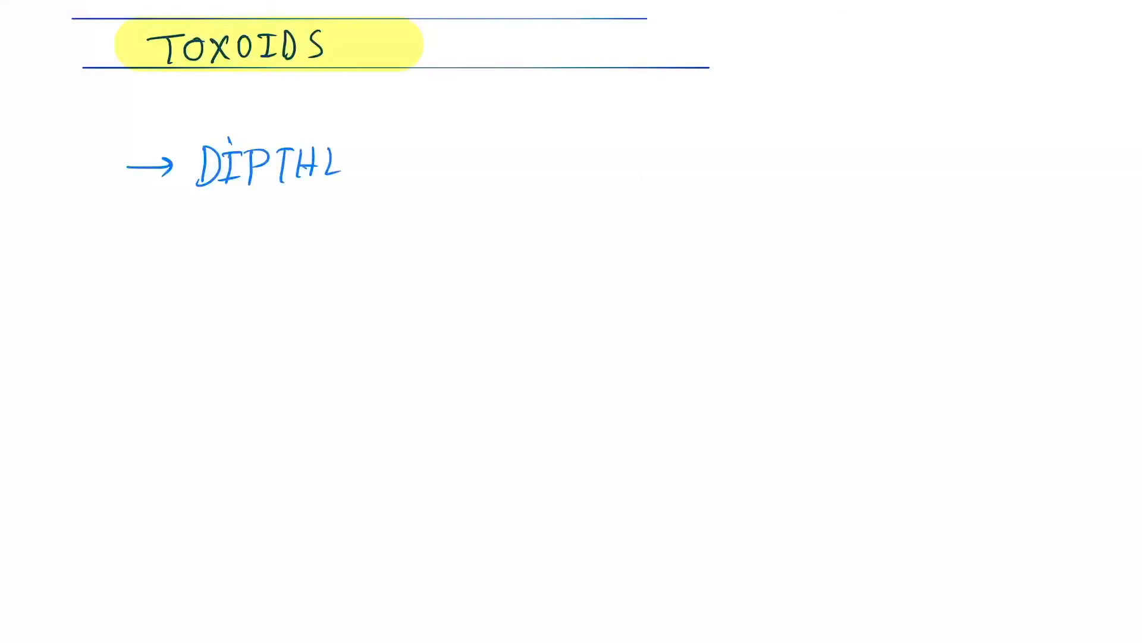
text(ERIA)
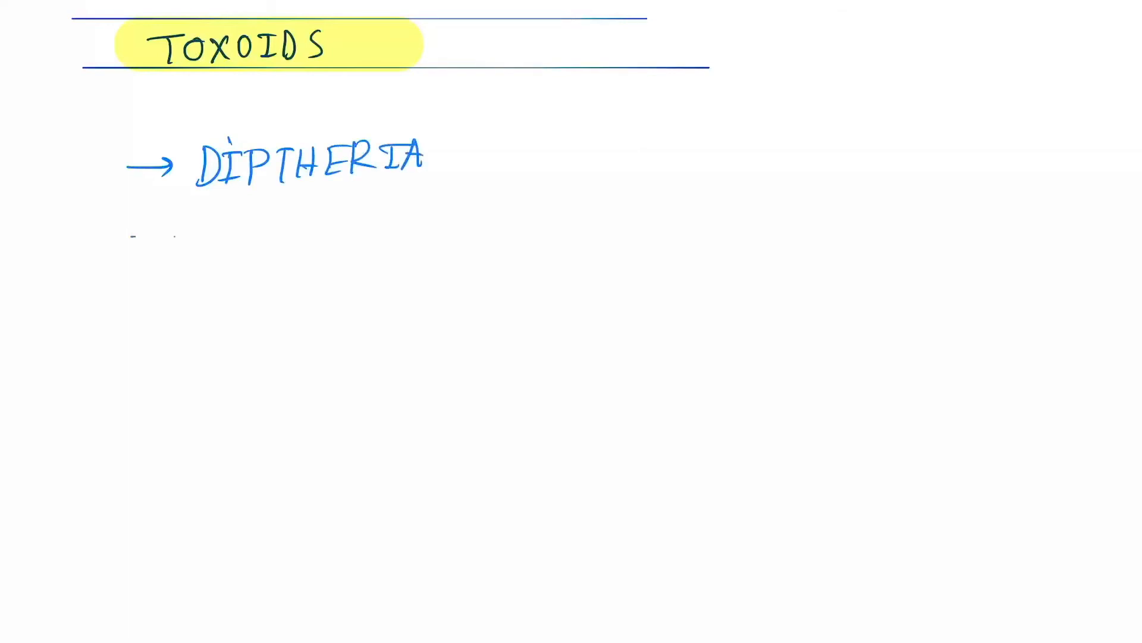
text(TOXO)
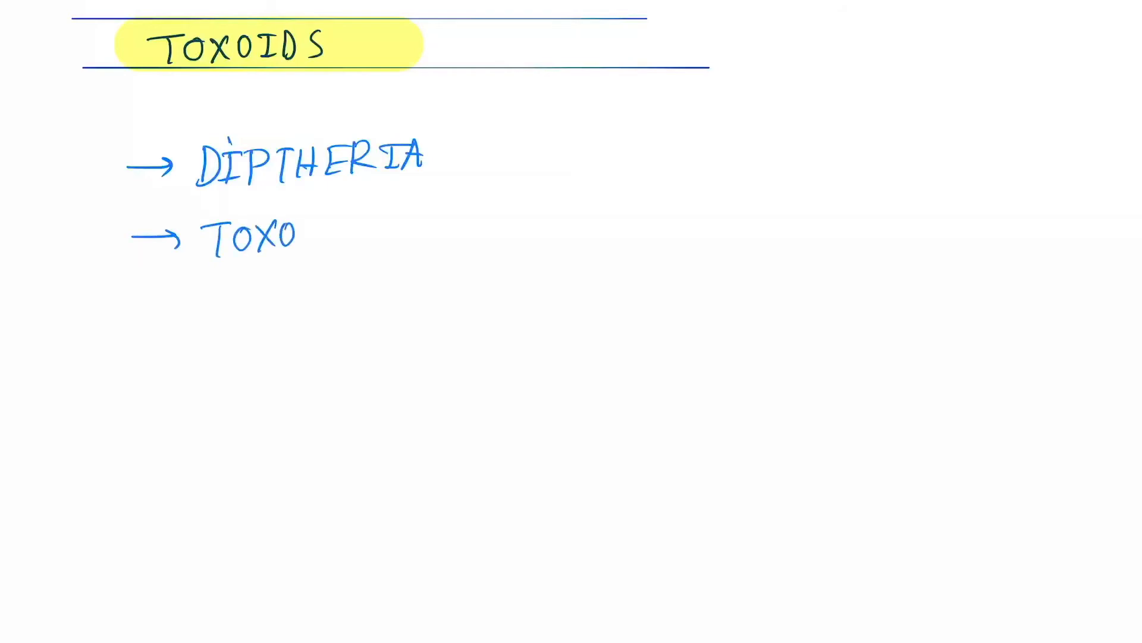
text(IDS)
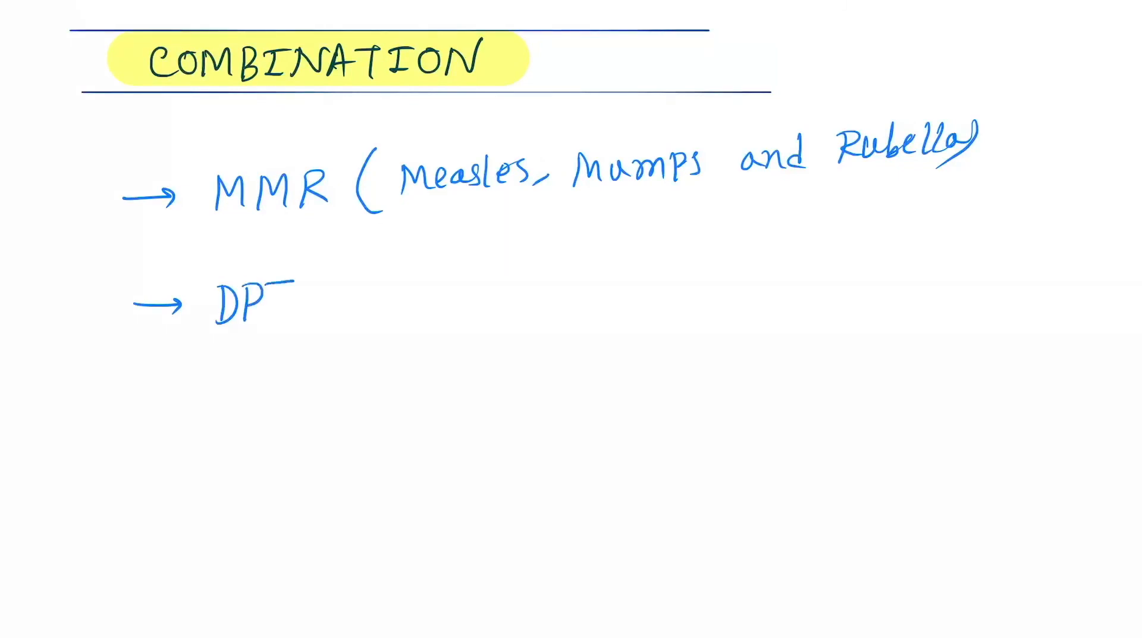
text(T ( Dii)
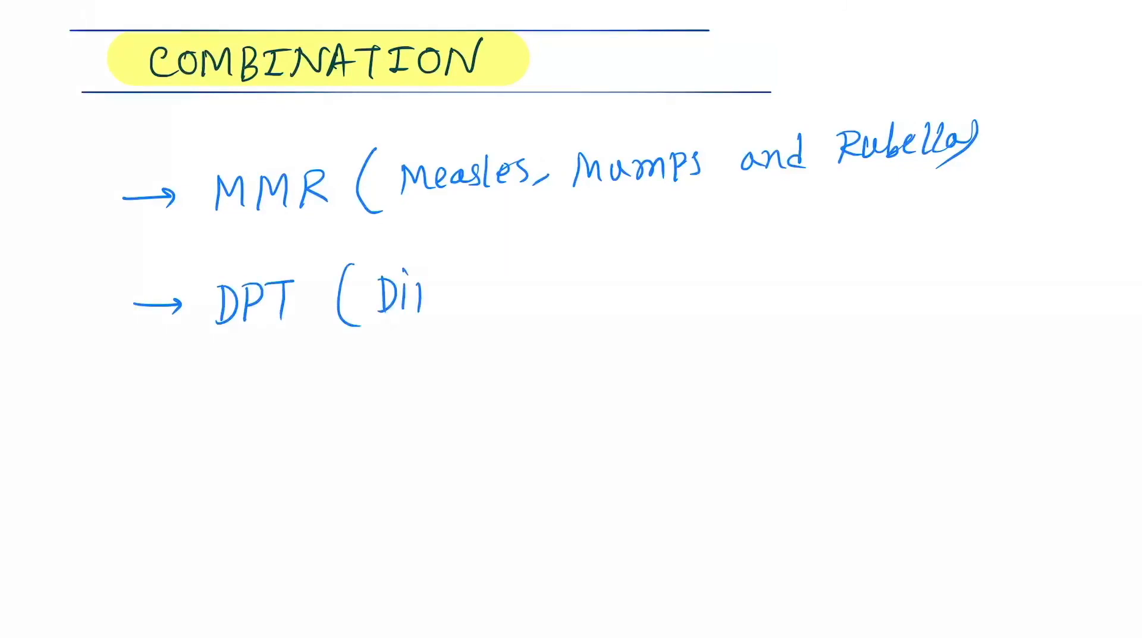